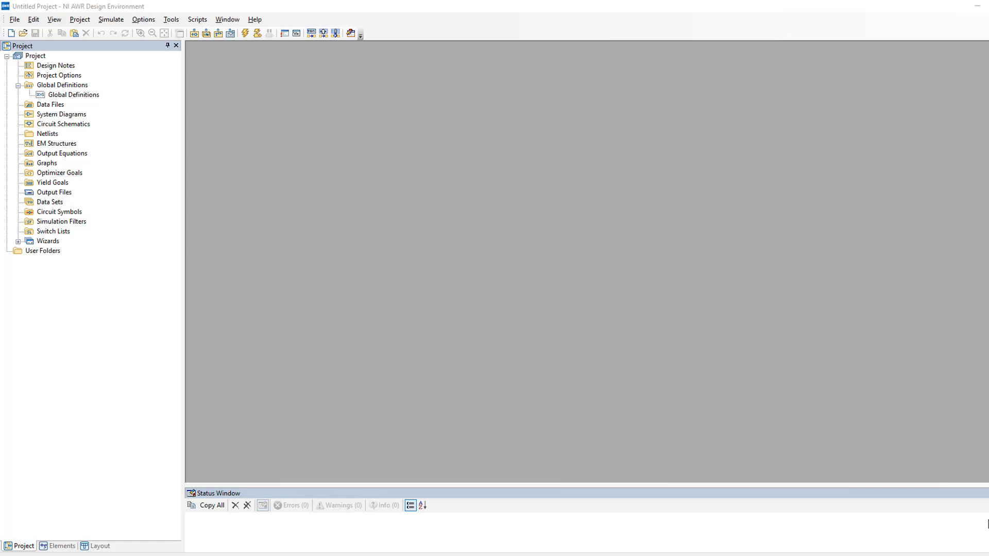
Step: Create the 'Dep current source' schematic and place a CCCS element found by searching 'cc'
{"action": "left_click", "coordinate": [62, 123]}
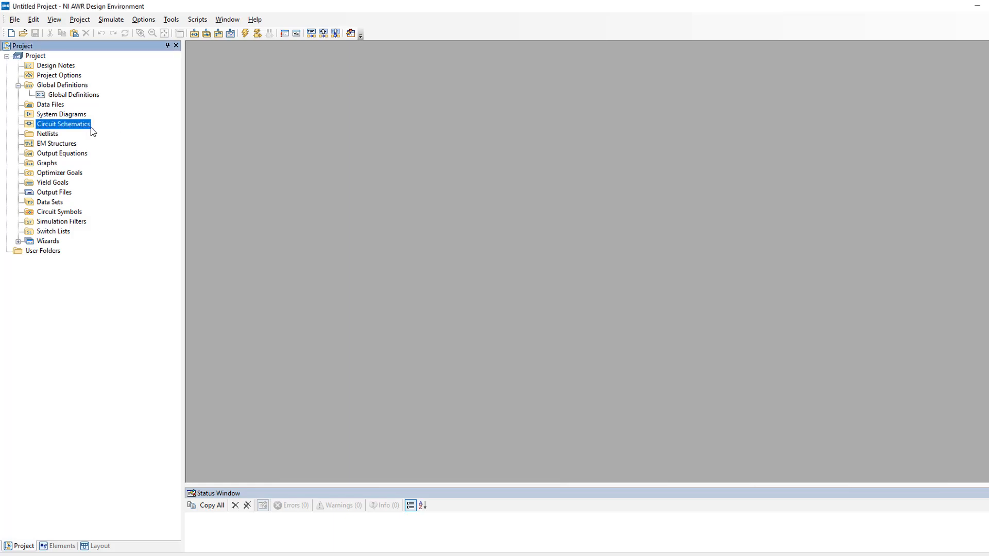
{"action": "double_click", "coordinate": [63, 123]}
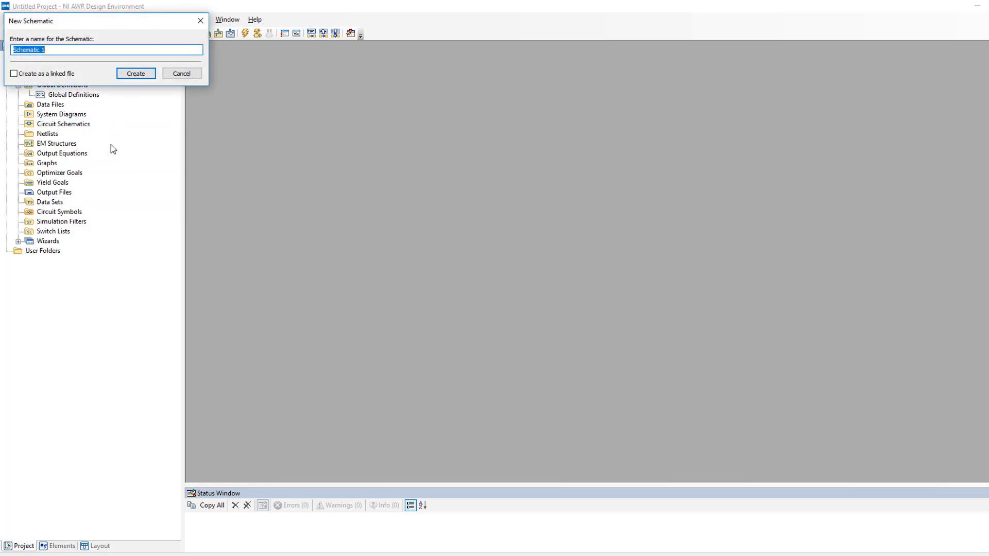
{"action": "left_click", "coordinate": [135, 73]}
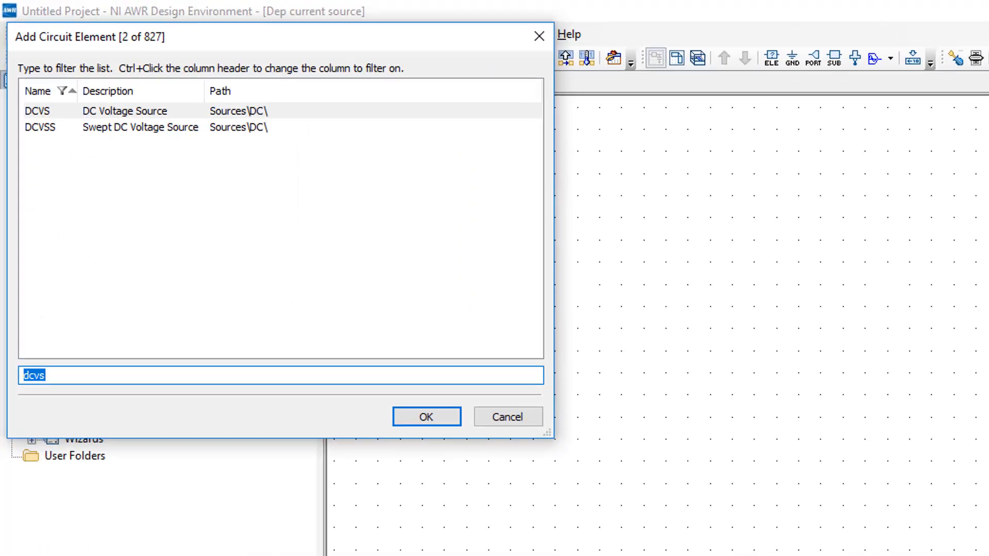
{"action": "type", "text": "cc"}
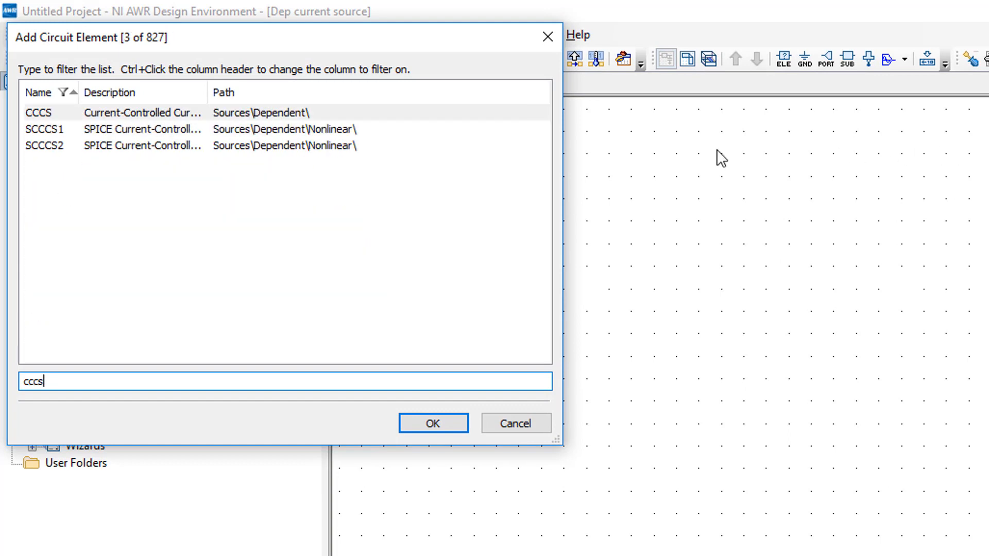
{"action": "mouse_move", "coordinate": [464, 123]}
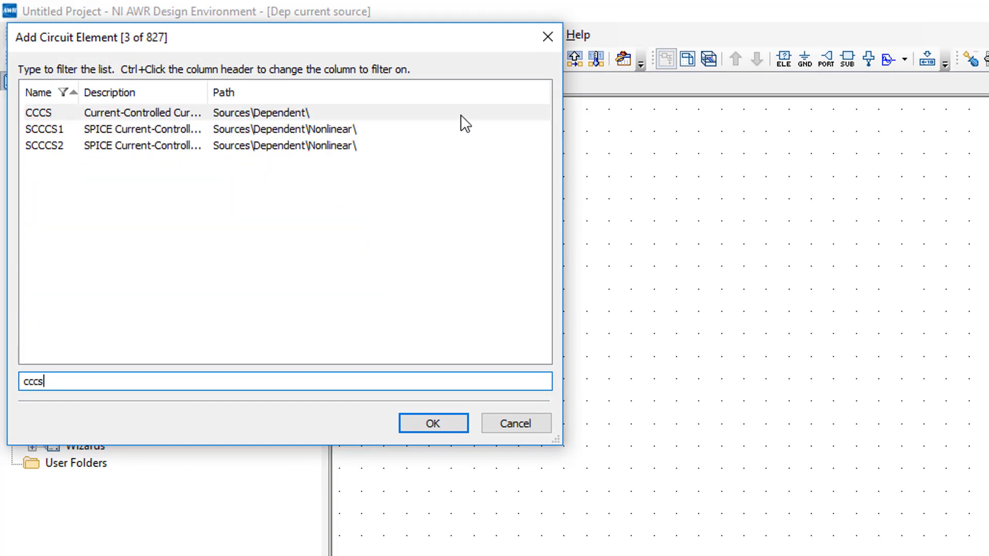
{"action": "left_click", "coordinate": [433, 423]}
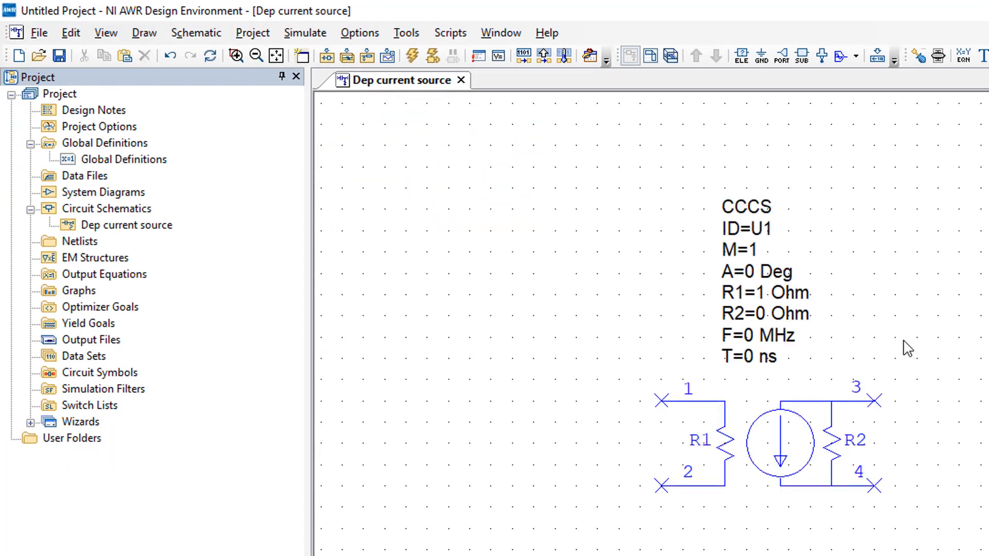
{"action": "mouse_move", "coordinate": [895, 358]}
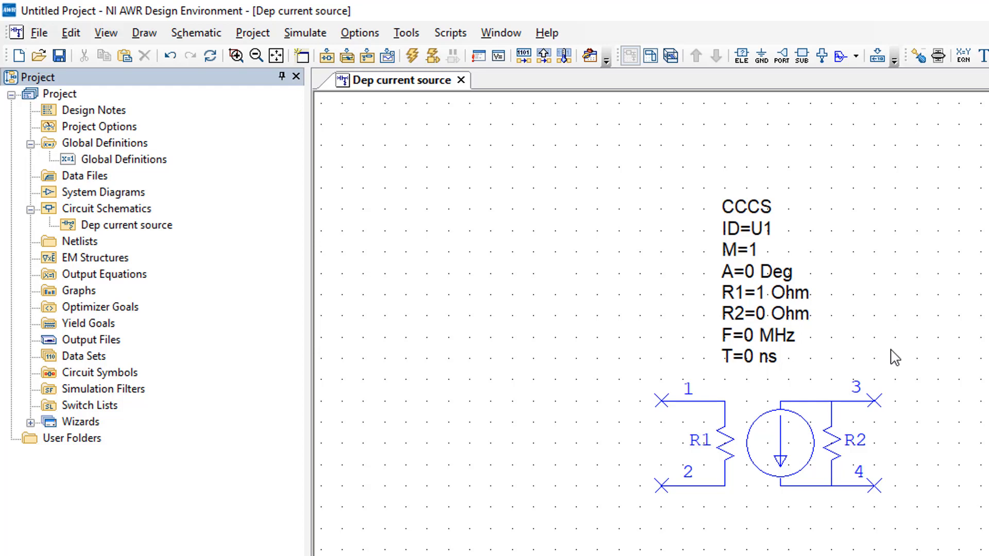
Step: Hide the CCCS parameters A, F and T so only ID, M, R1 and R2 show on the label
{"action": "double_click", "coordinate": [780, 442]}
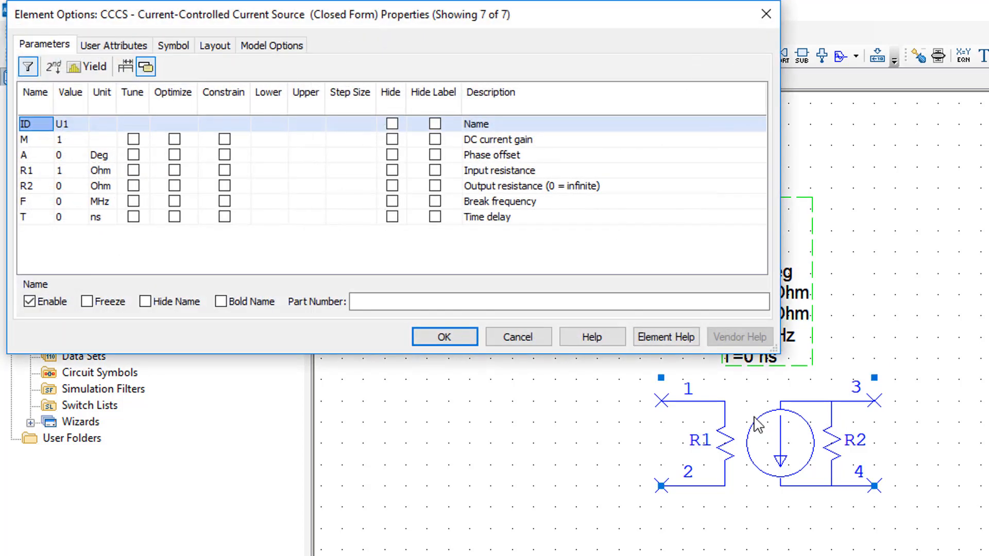
{"action": "mouse_move", "coordinate": [585, 92]}
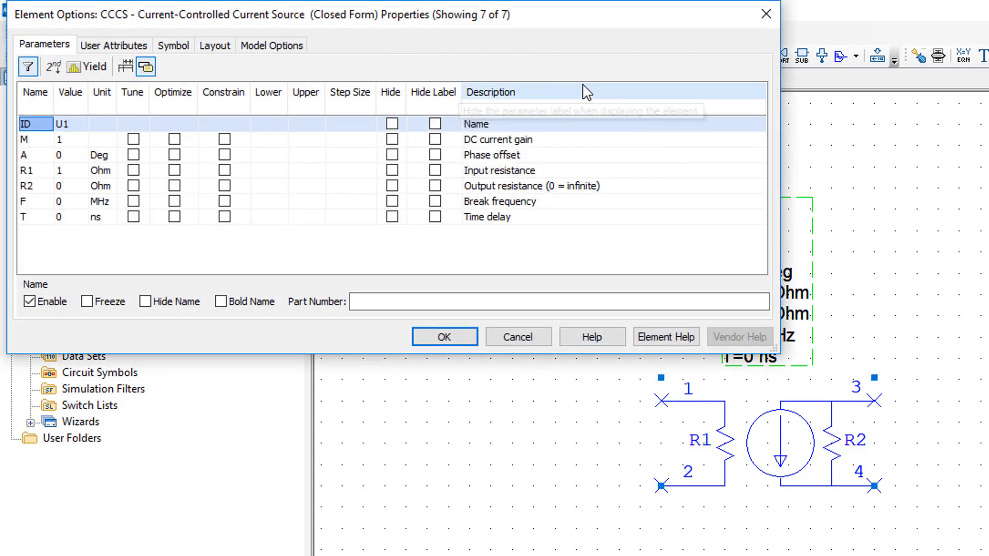
{"action": "left_click", "coordinate": [484, 192]}
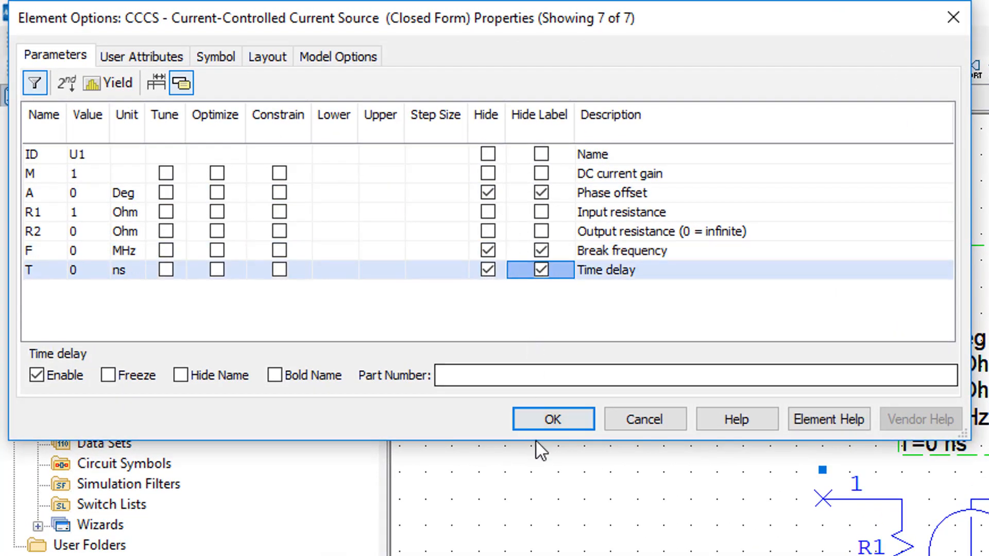
{"action": "left_click", "coordinate": [552, 419]}
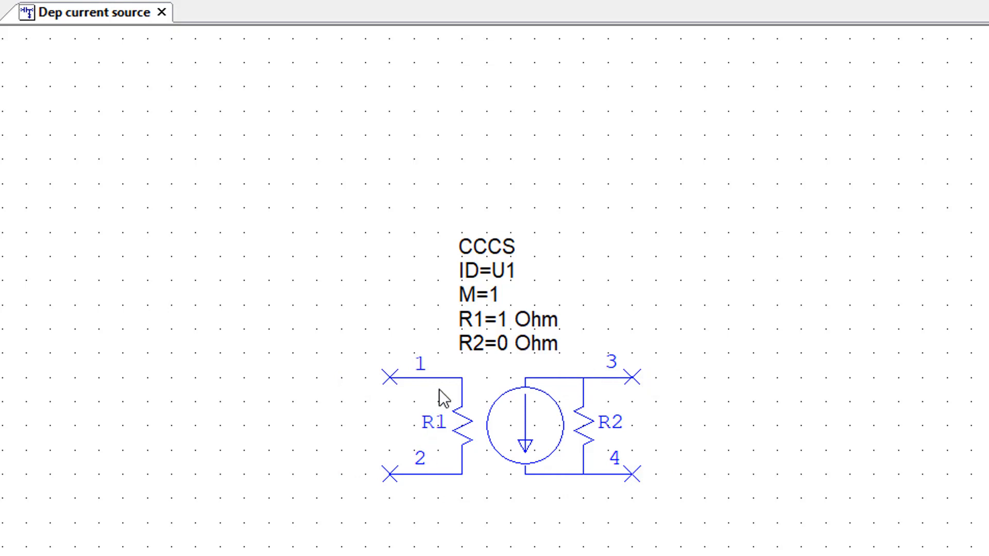
{"action": "mouse_move", "coordinate": [442, 411]}
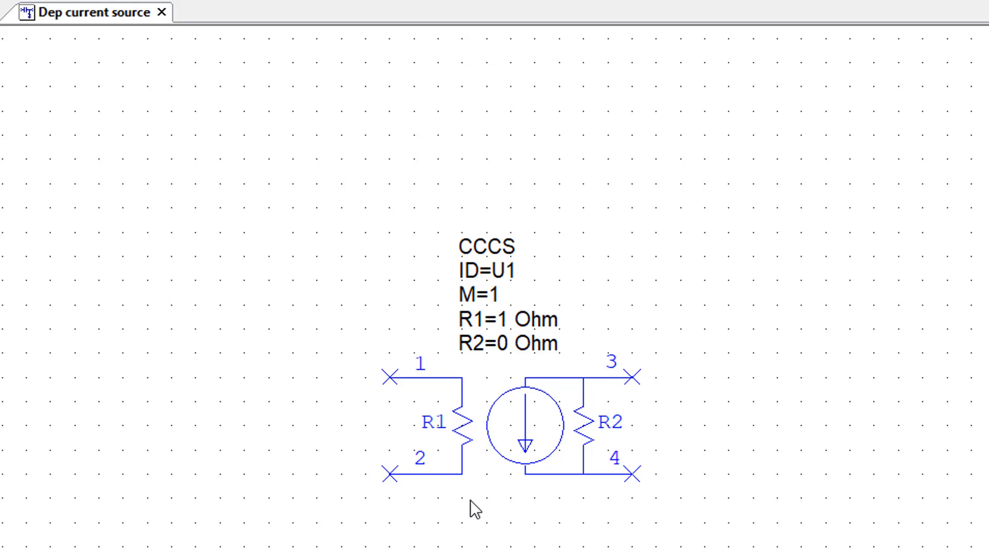
{"action": "mouse_move", "coordinate": [644, 335]}
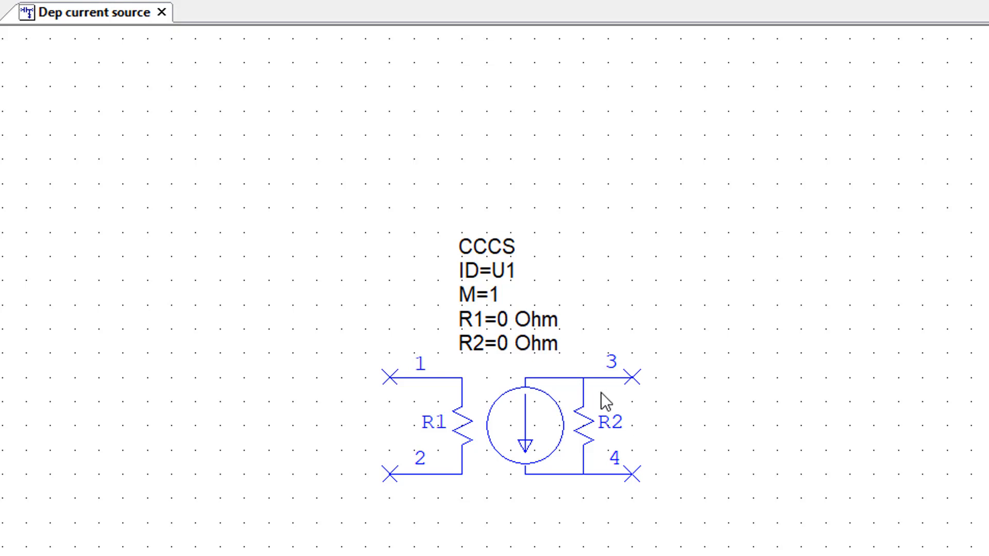
{"action": "mouse_move", "coordinate": [676, 434]}
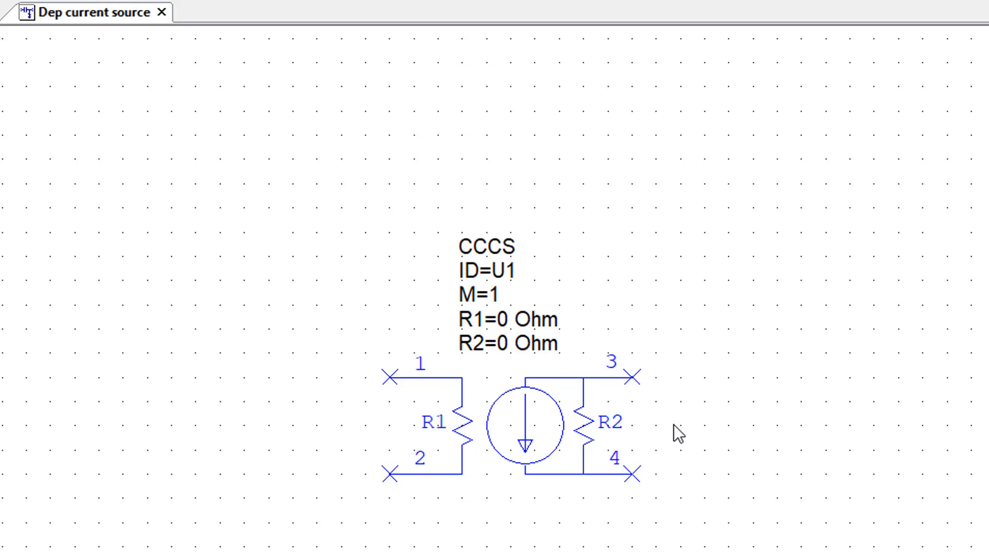
{"action": "mouse_move", "coordinate": [662, 433]}
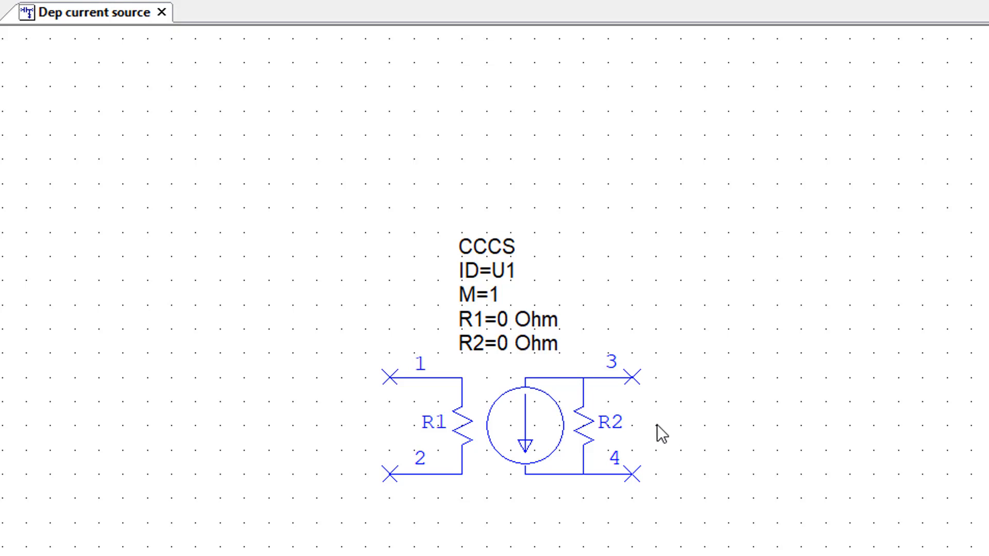
{"action": "mouse_move", "coordinate": [630, 416]}
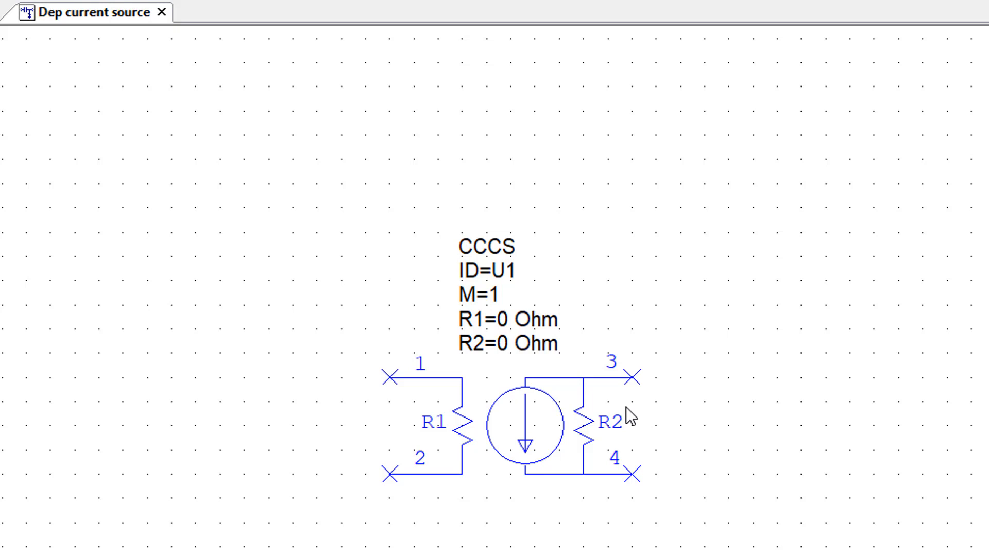
{"action": "mouse_move", "coordinate": [615, 439]}
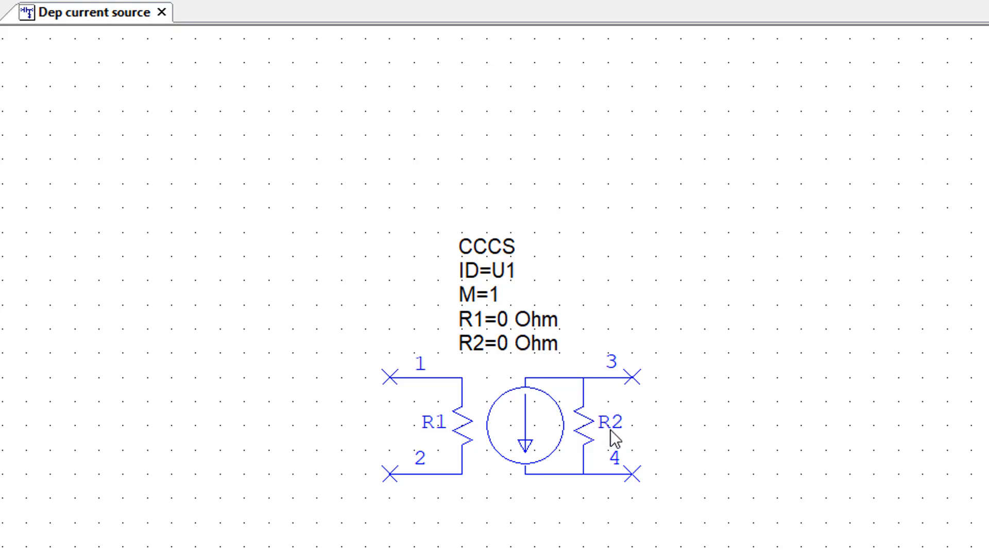
{"action": "mouse_move", "coordinate": [526, 439]}
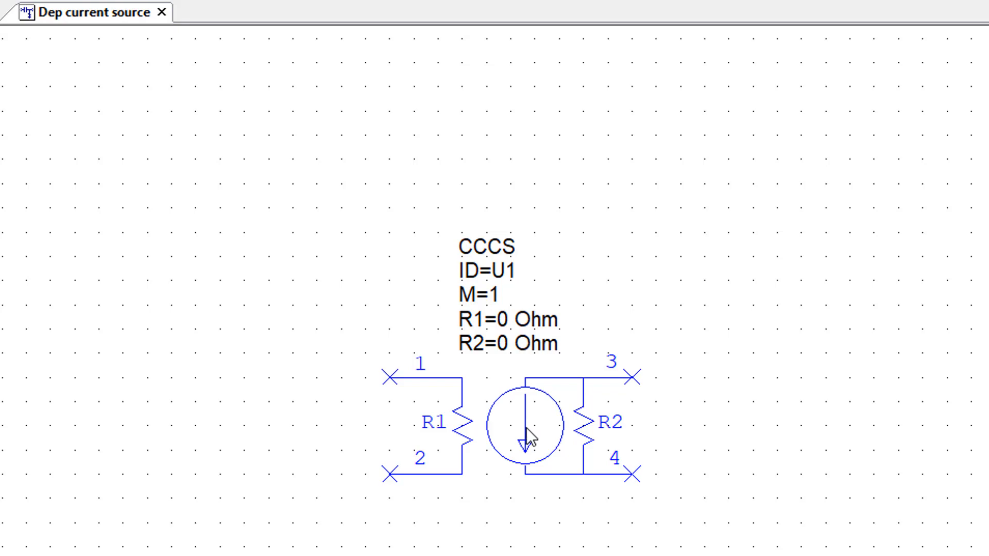
{"action": "double_click", "coordinate": [525, 426]}
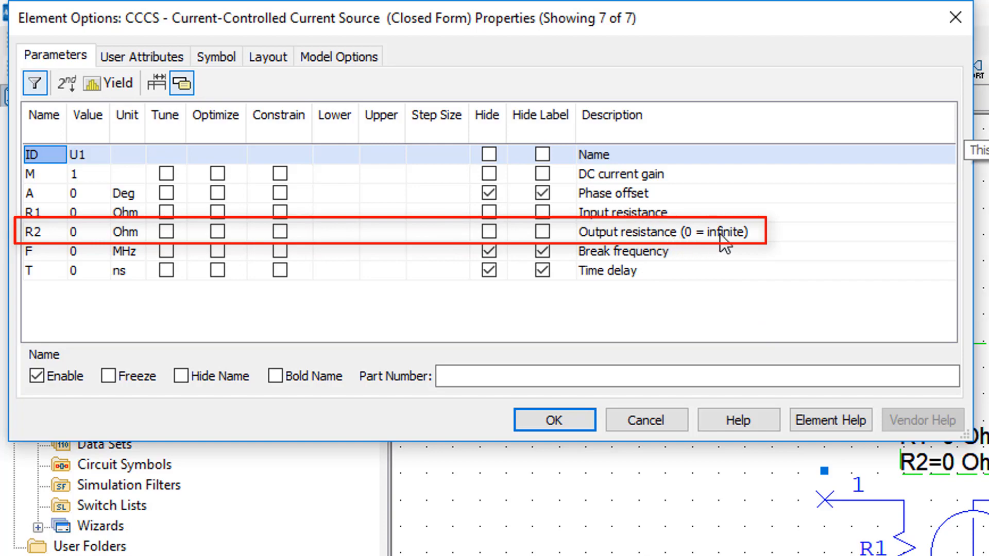
{"action": "mouse_move", "coordinate": [758, 220]}
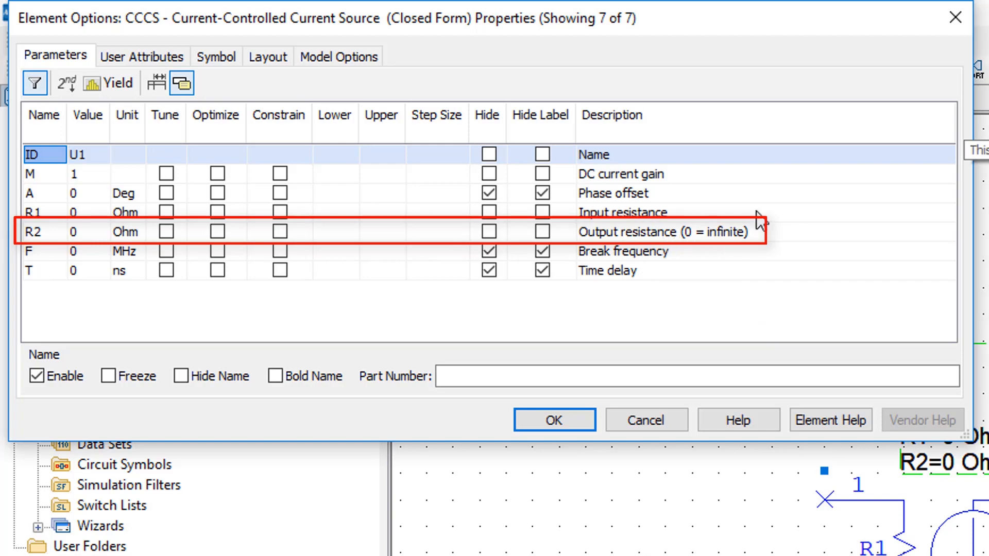
{"action": "left_click", "coordinate": [555, 420]}
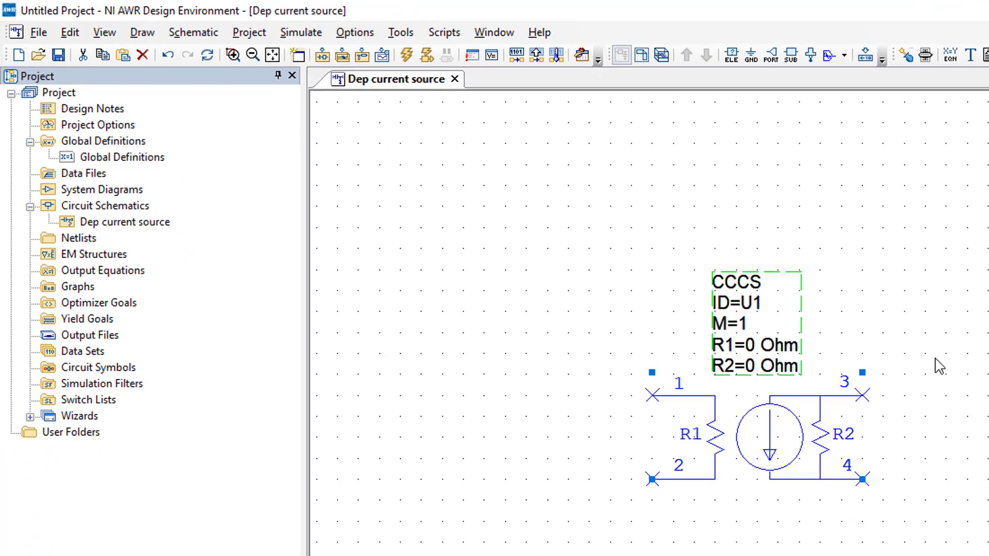
{"action": "left_click", "coordinate": [768, 497]}
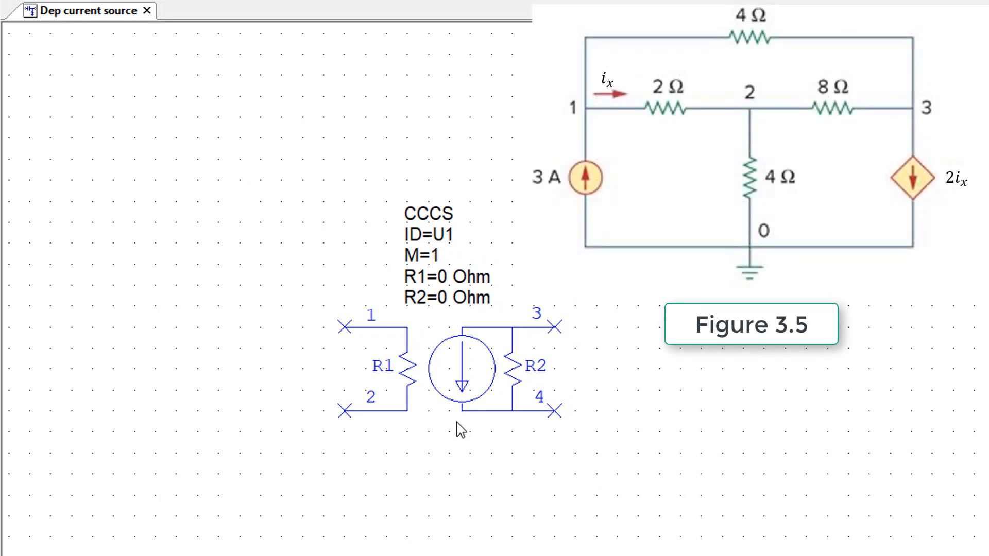
{"action": "mouse_move", "coordinate": [458, 442]}
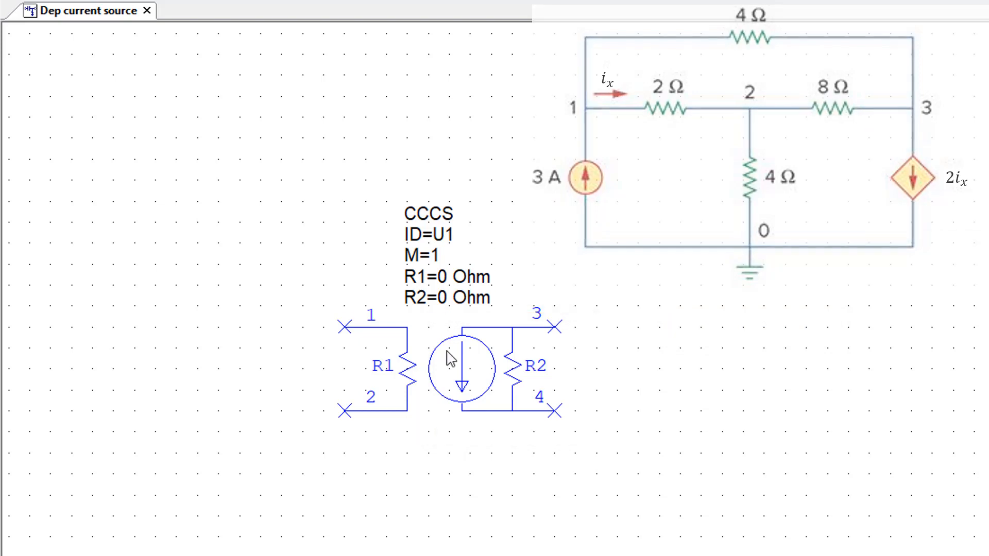
Step: Flip the CCCS horizontally so R2 faces left and R1 faces right
{"action": "right_click", "coordinate": [460, 369]}
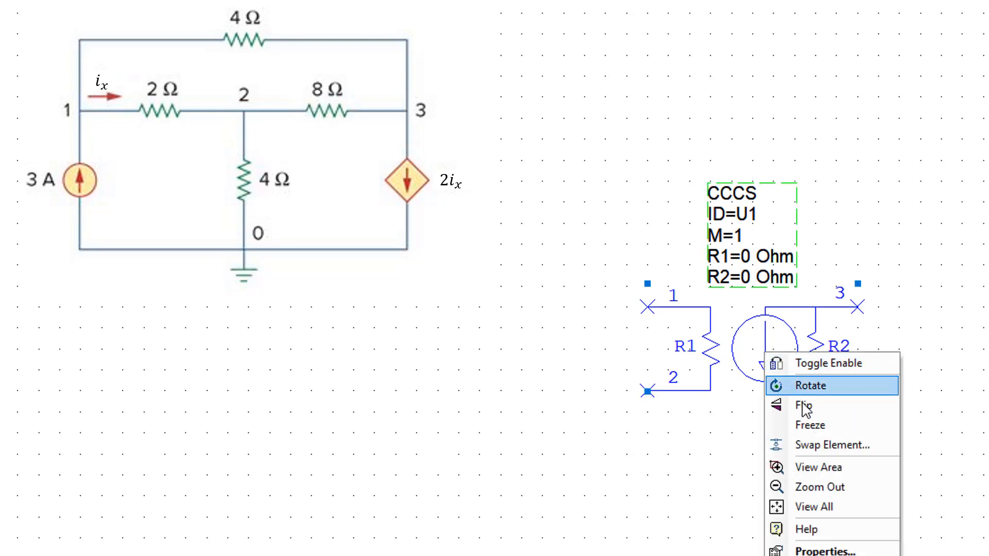
{"action": "left_click", "coordinate": [812, 385]}
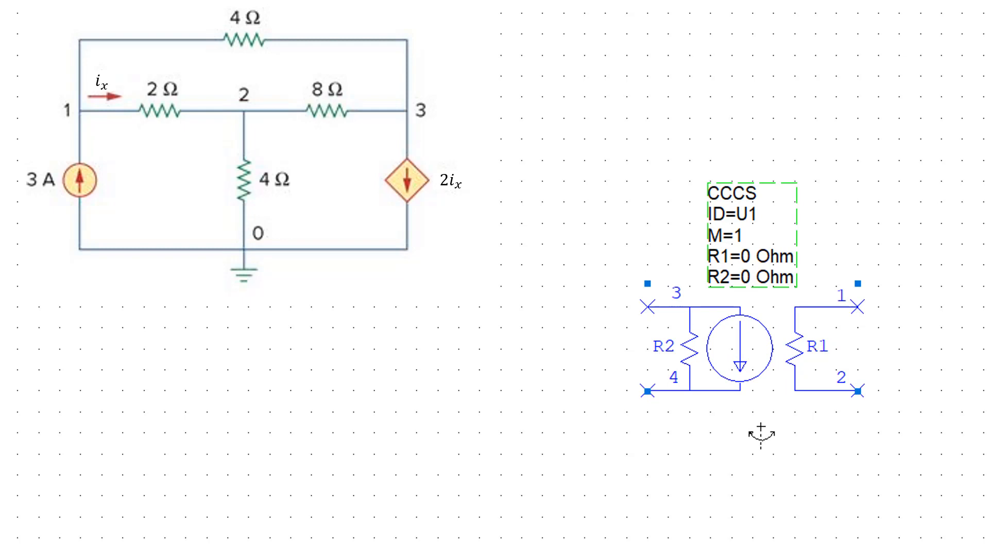
{"action": "left_click", "coordinate": [807, 439]}
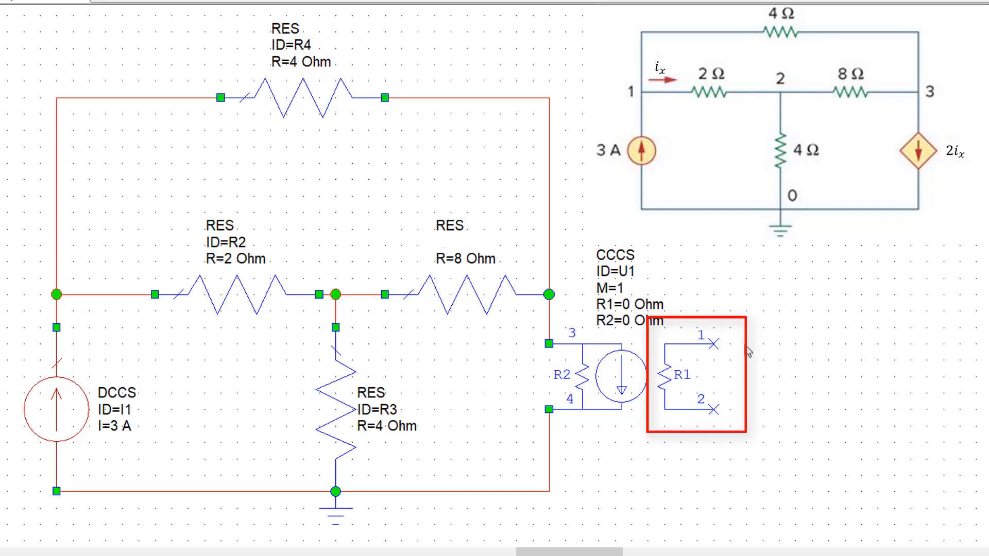
{"action": "mouse_move", "coordinate": [741, 431]}
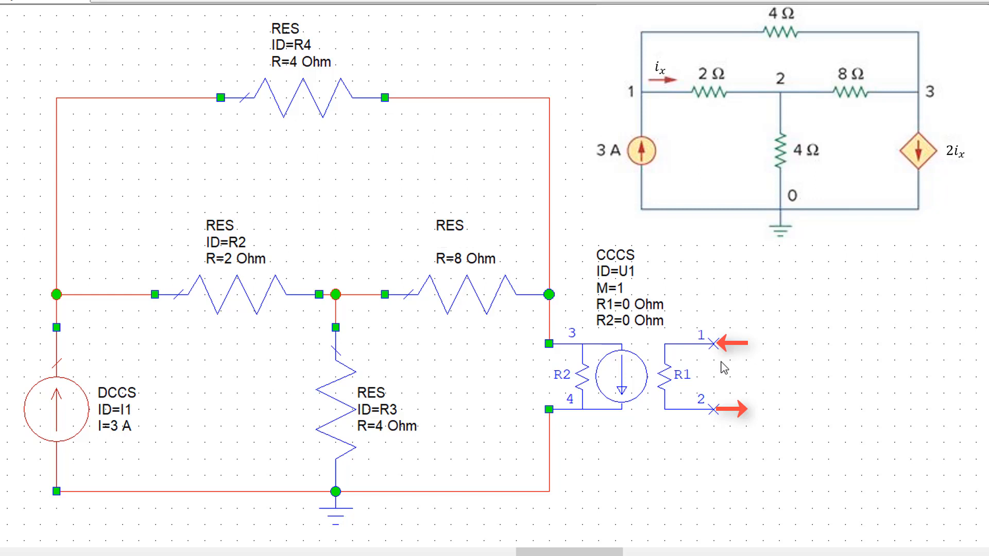
{"action": "mouse_move", "coordinate": [729, 417]}
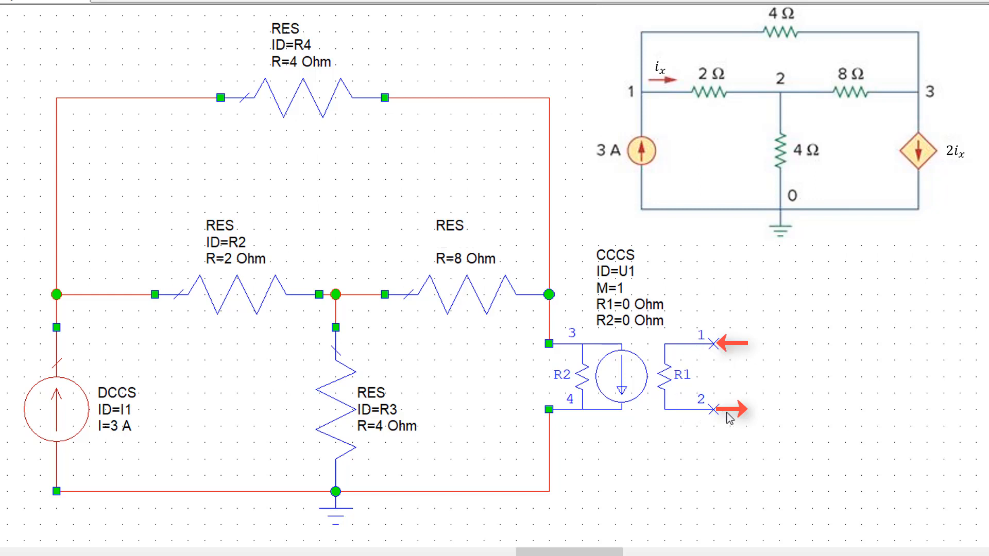
{"action": "mouse_move", "coordinate": [777, 394]}
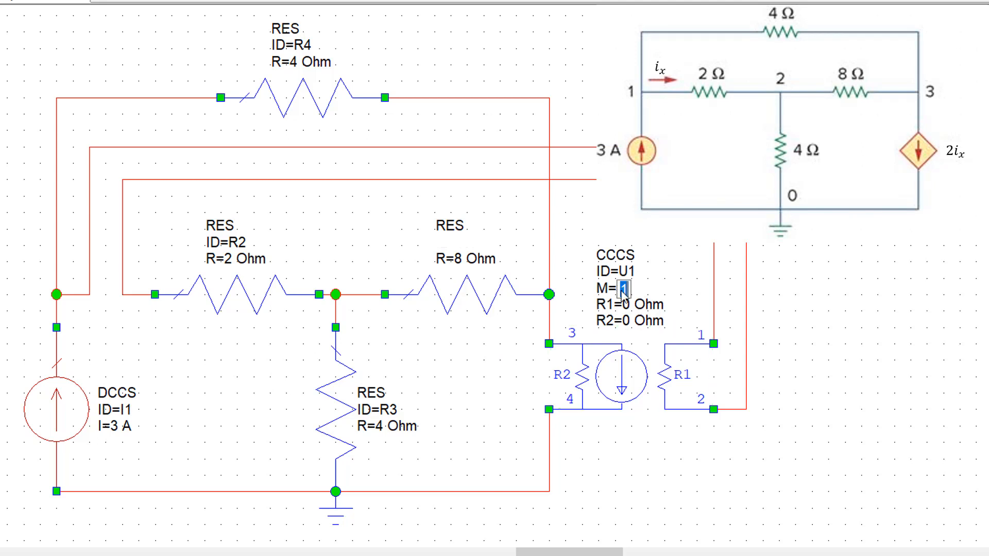
Step: Set the CCCS gain M to 2
{"action": "type", "text": "2"}
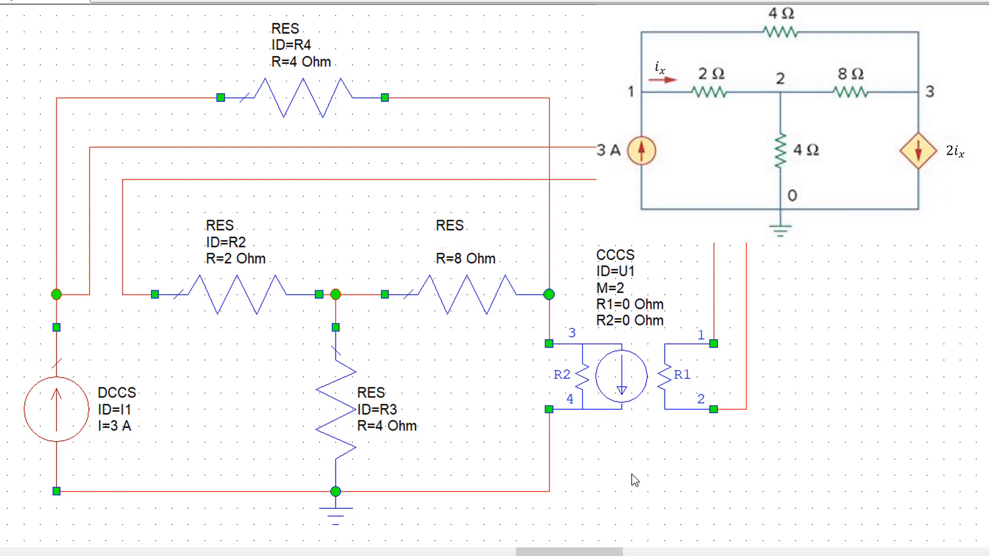
Step: Start a schematic annotation on Dep current source with DCIA as the measurement
{"action": "right_click", "coordinate": [83, 173]}
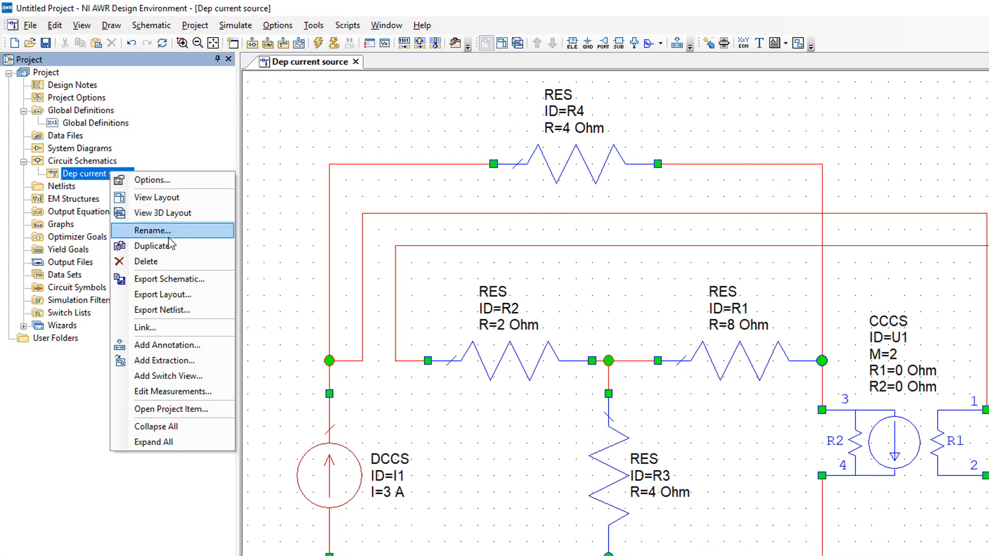
{"action": "left_click", "coordinate": [167, 344]}
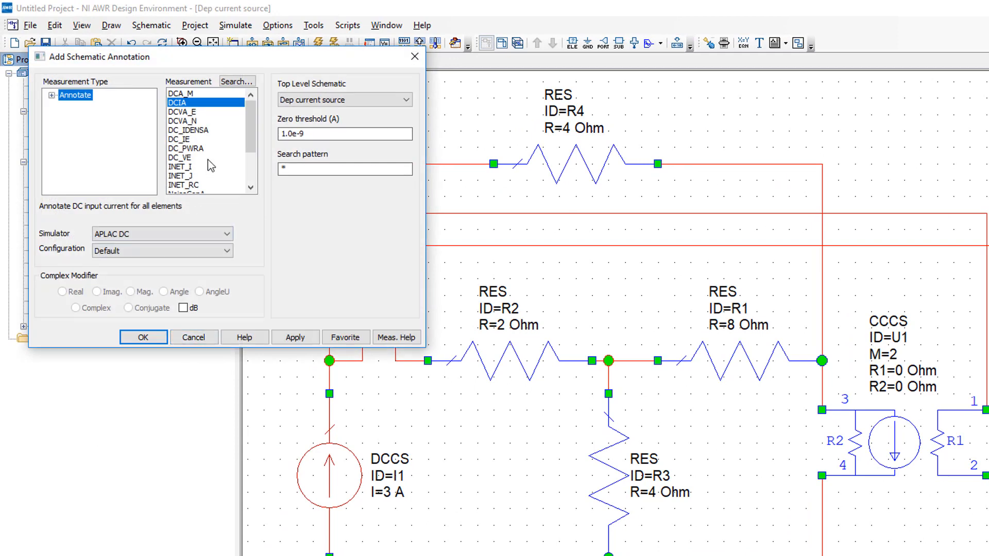
{"action": "left_click", "coordinate": [295, 336]}
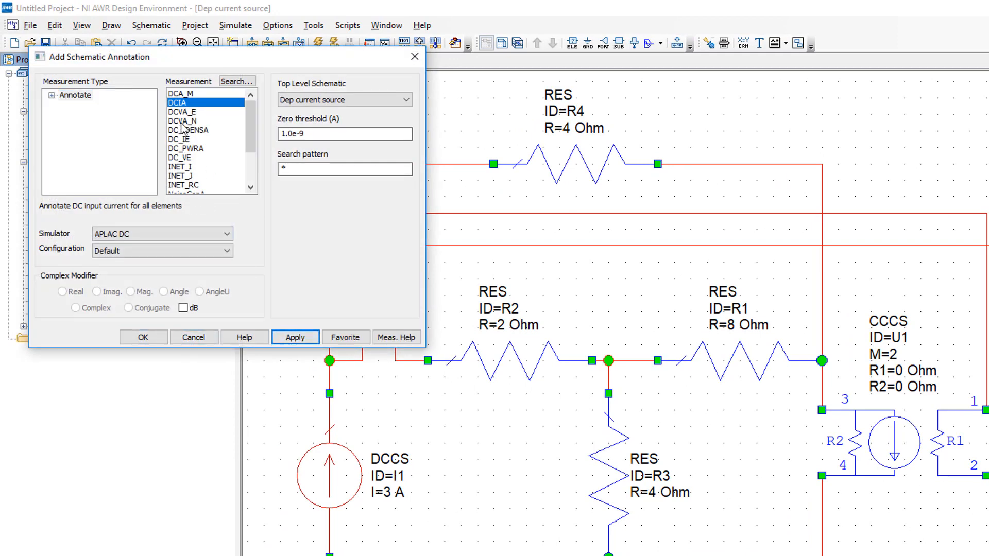